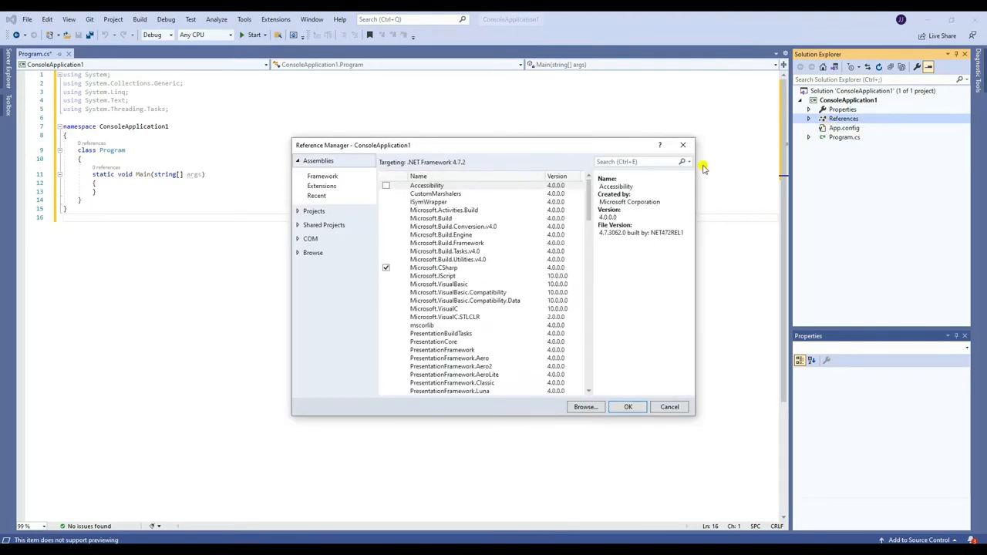
Search 'bytescout' in Reference Manager and add the ByteScout PDF Extractor SDK reference.
{"action": "type", "text": "bytescout"}
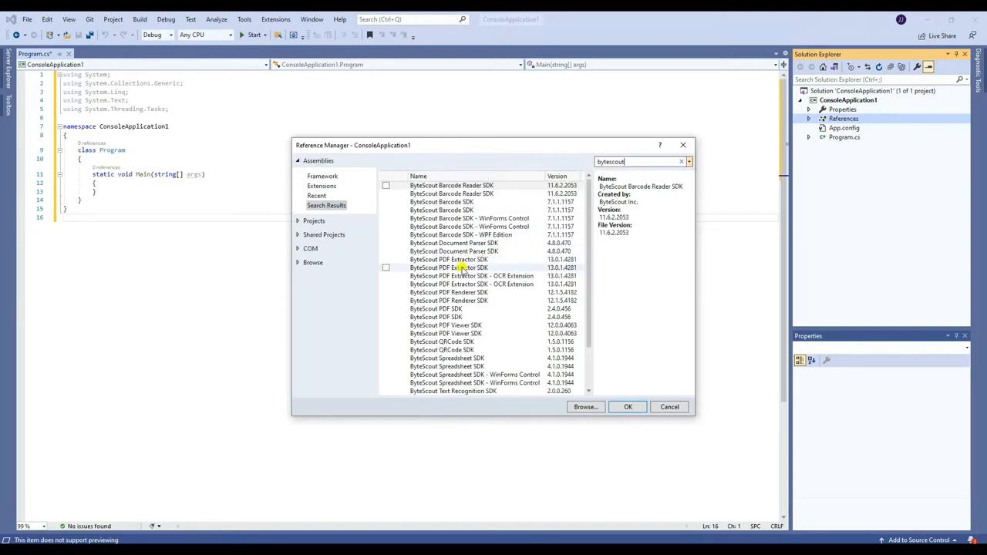
{"action": "left_click", "coordinate": [386, 259]}
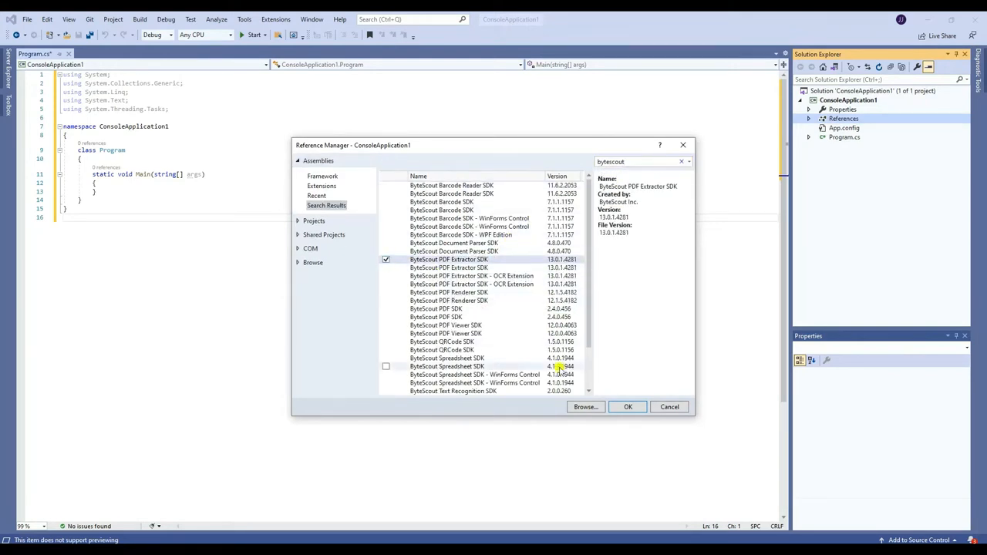
{"action": "left_click", "coordinate": [628, 407]}
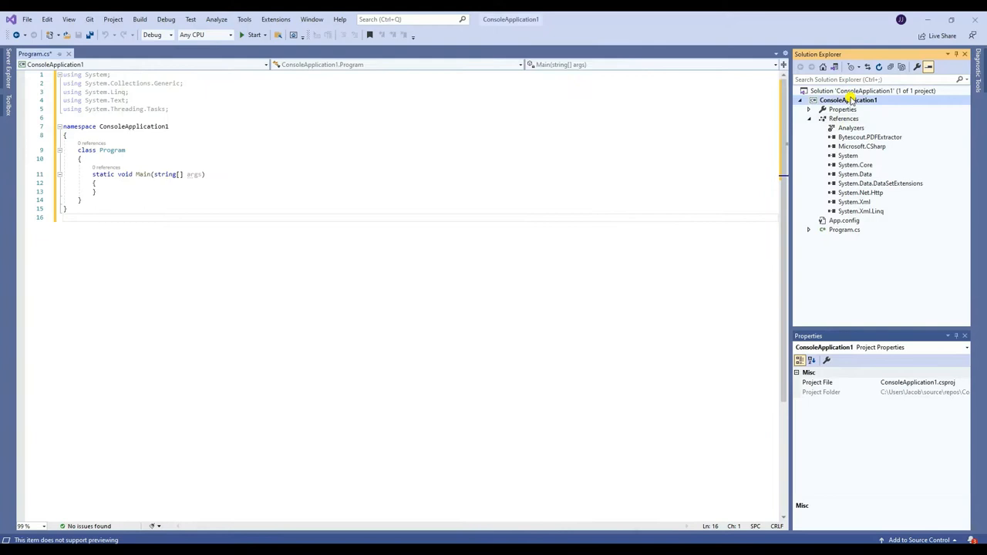
Add the existing sample3.pdf item to ConsoleApplication1 from Solution Explorer.
{"action": "right_click", "coordinate": [849, 99]}
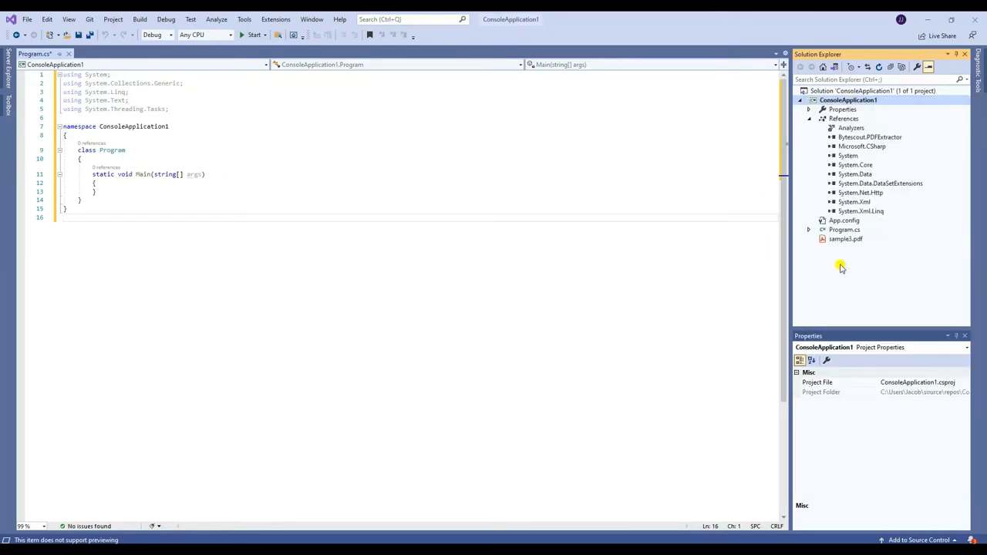
{"action": "left_click", "coordinate": [846, 238]}
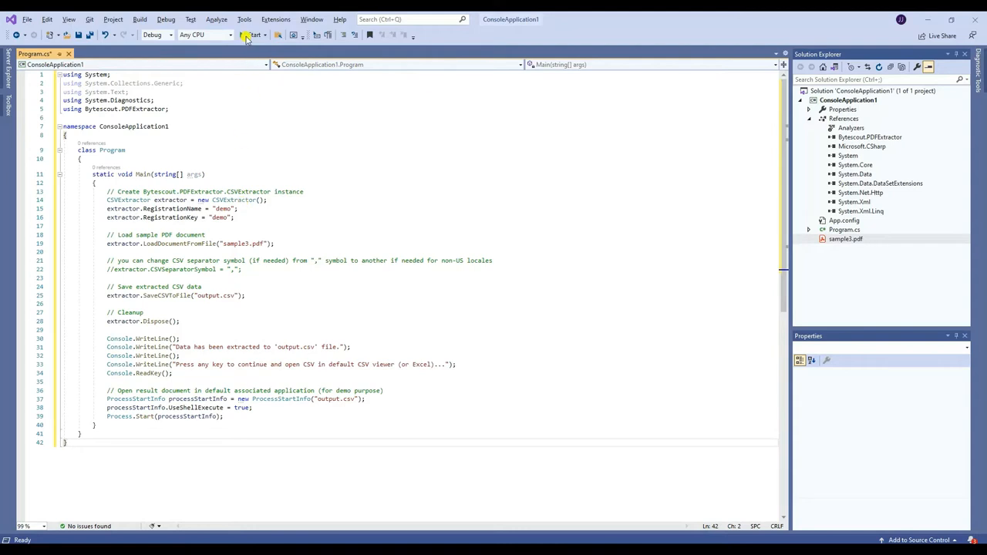
Start the solution build so ConsoleApplication1.exe is produced in the Debug folder.
{"action": "left_click", "coordinate": [253, 34]}
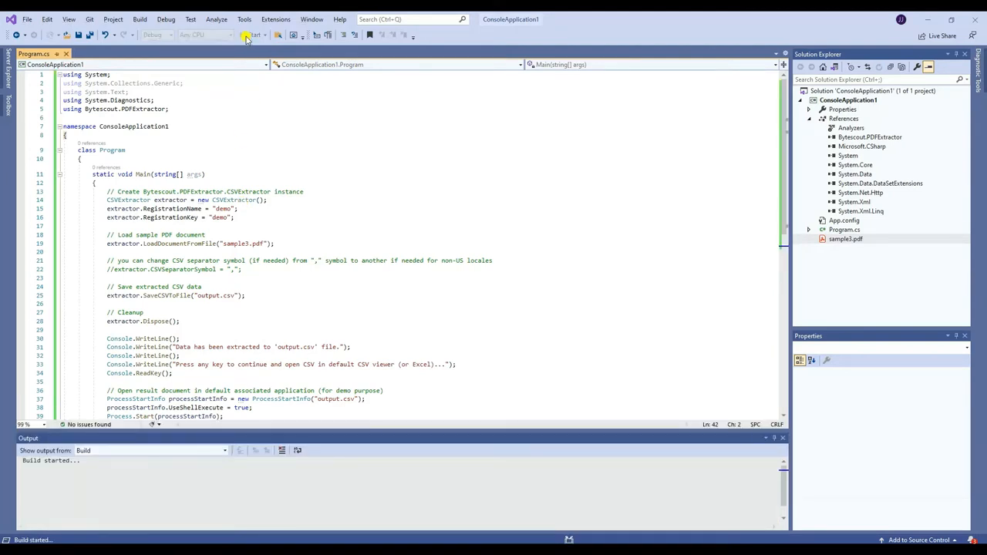
{"action": "left_click", "coordinate": [247, 34]}
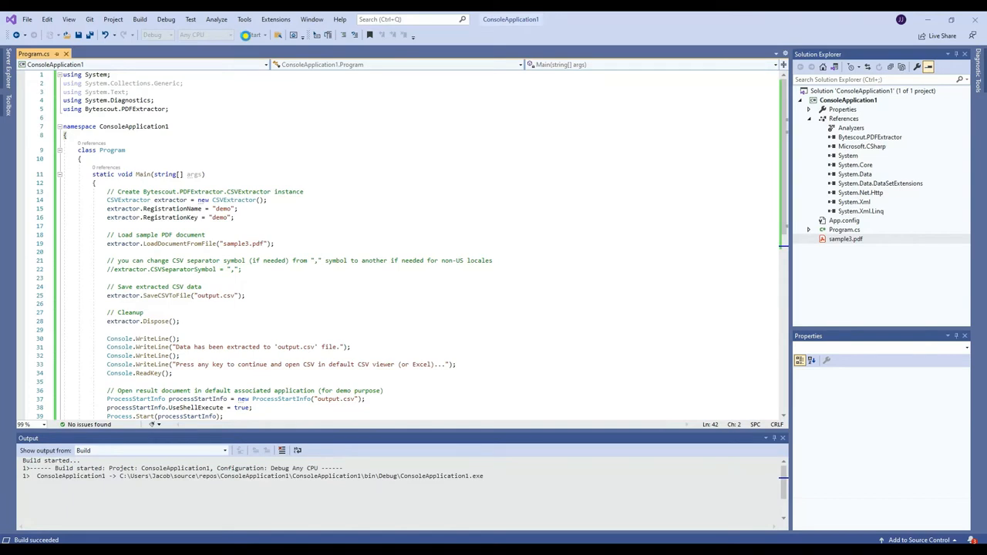
Run and continue the debug session so the app exits with code 0, writing output.csv.
{"action": "left_click", "coordinate": [255, 34]}
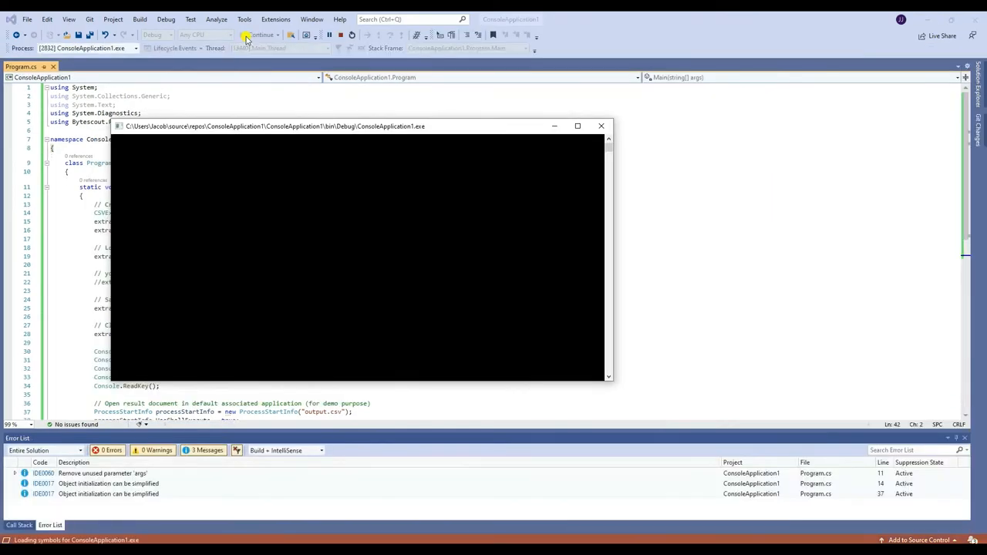
{"action": "mouse_move", "coordinate": [261, 36]}
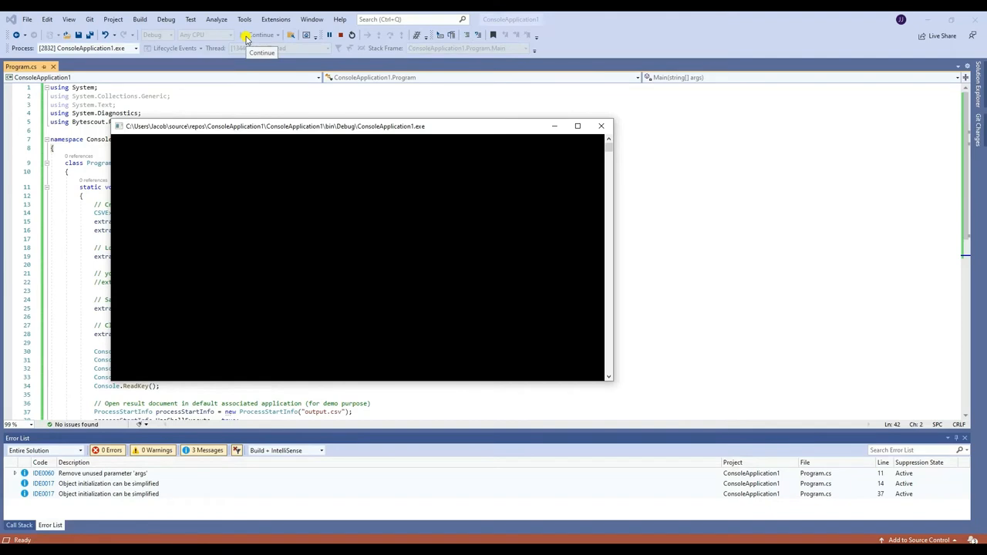
{"action": "left_click", "coordinate": [259, 34]}
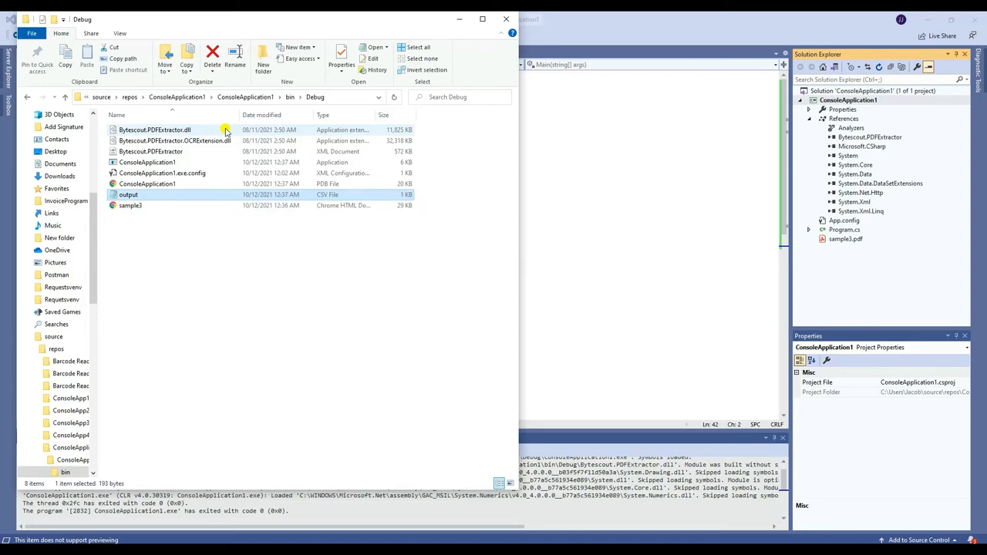
Browse into bin\Debug to see output.csv, then search YouTube for 'ByteScout'.
{"action": "double_click", "coordinate": [128, 195]}
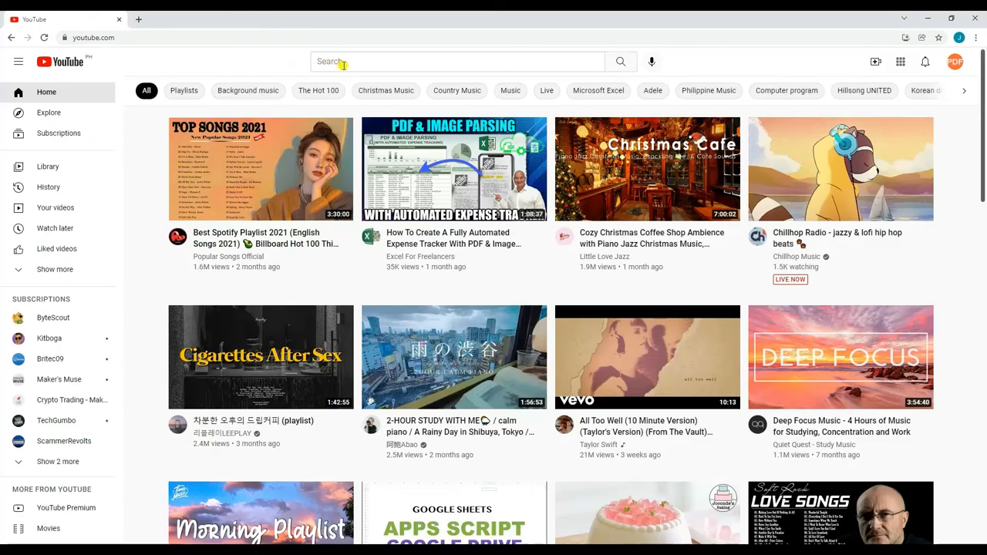
{"action": "type", "text": "ByteScout"}
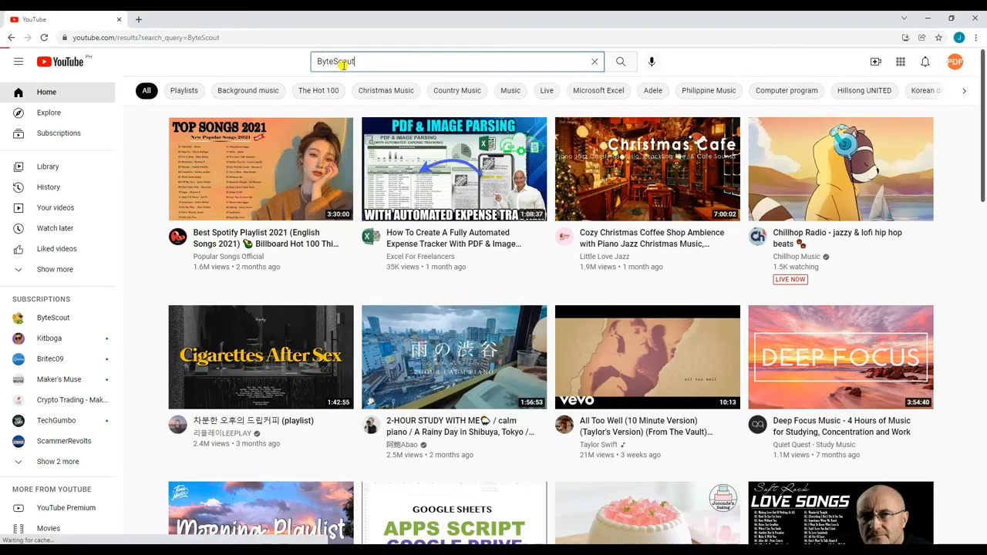